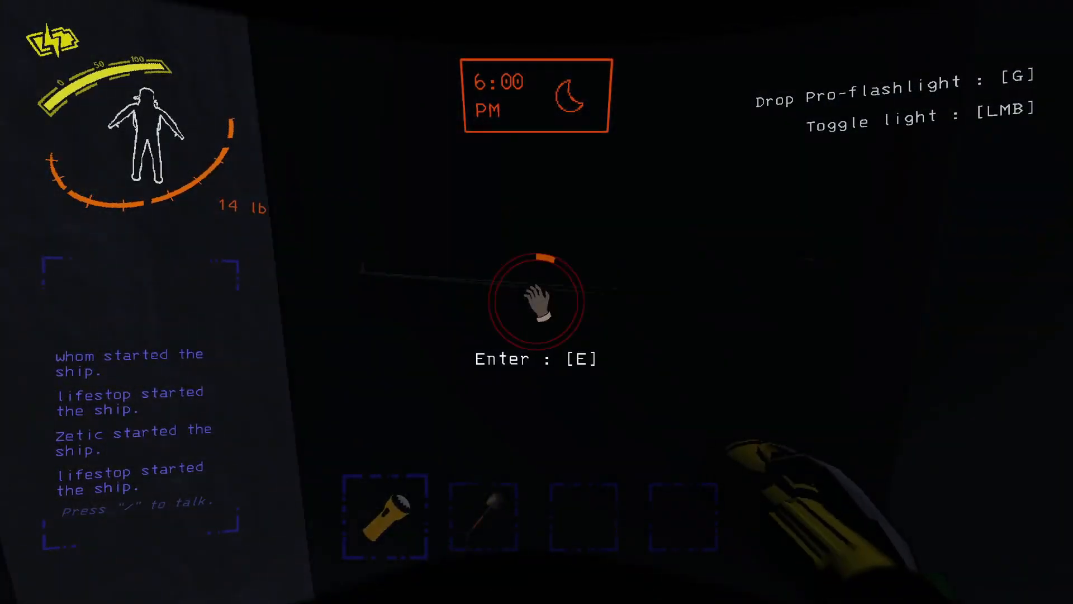
pyautogui.click(536, 301)
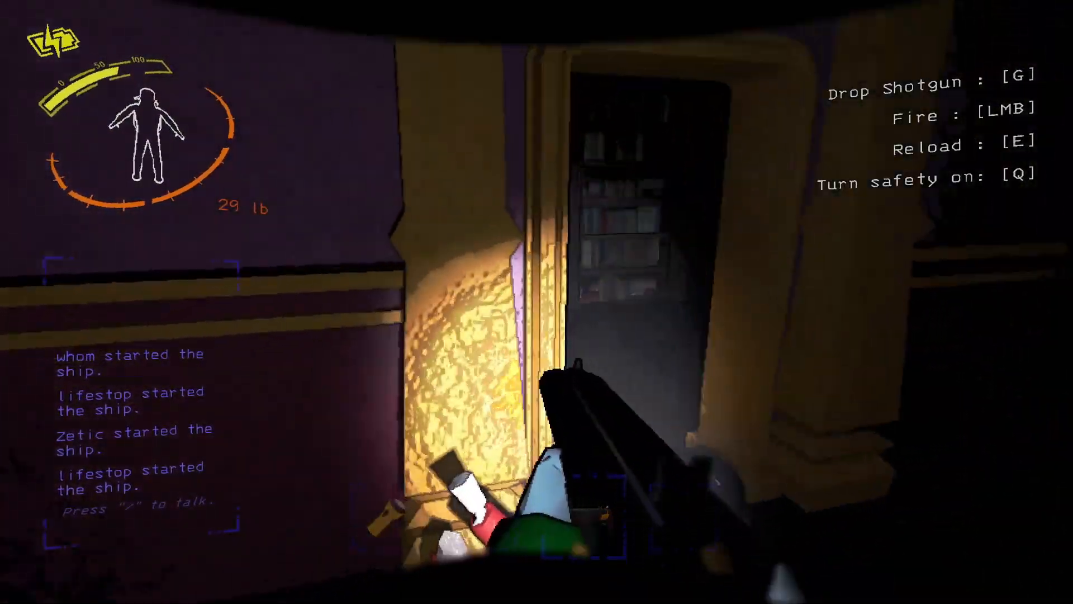
pyautogui.press('g')
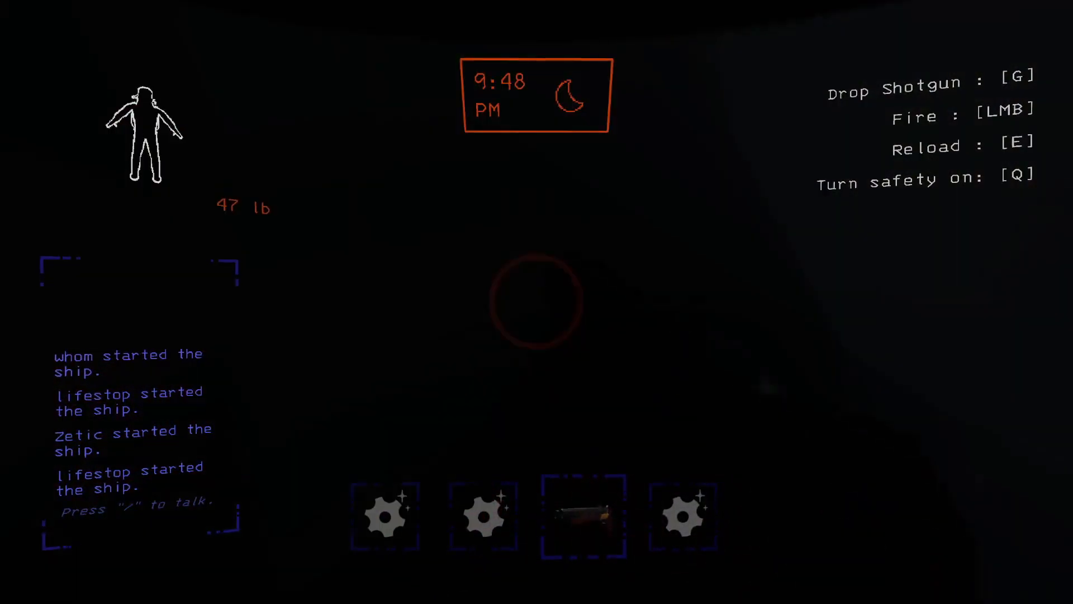
pyautogui.press('q')
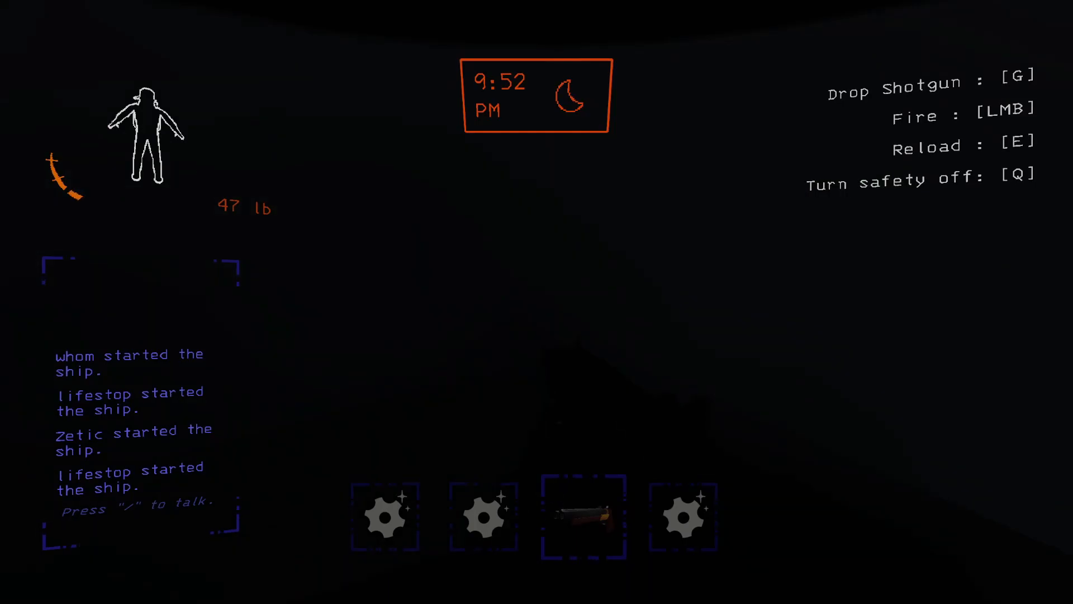